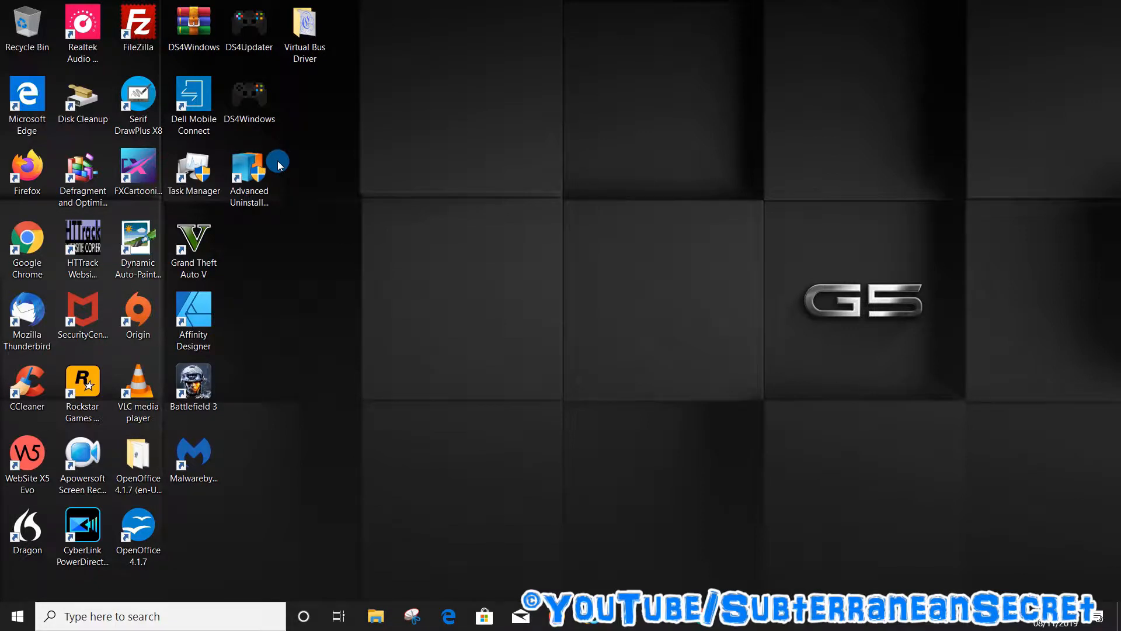
mouse_move(326, 155)
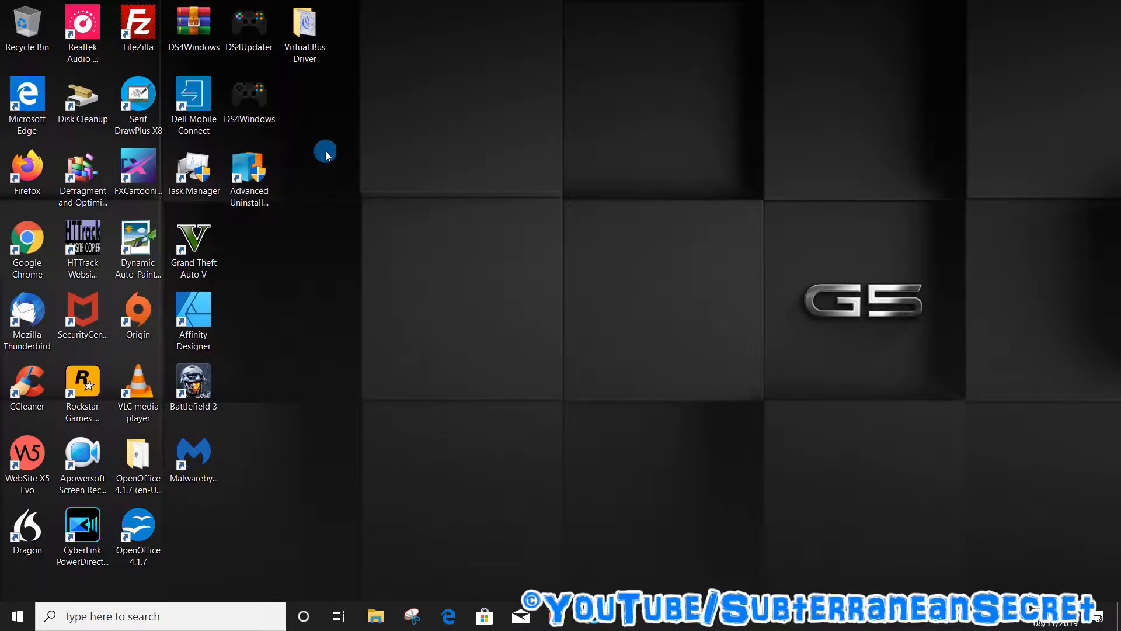
mouse_move(488, 208)
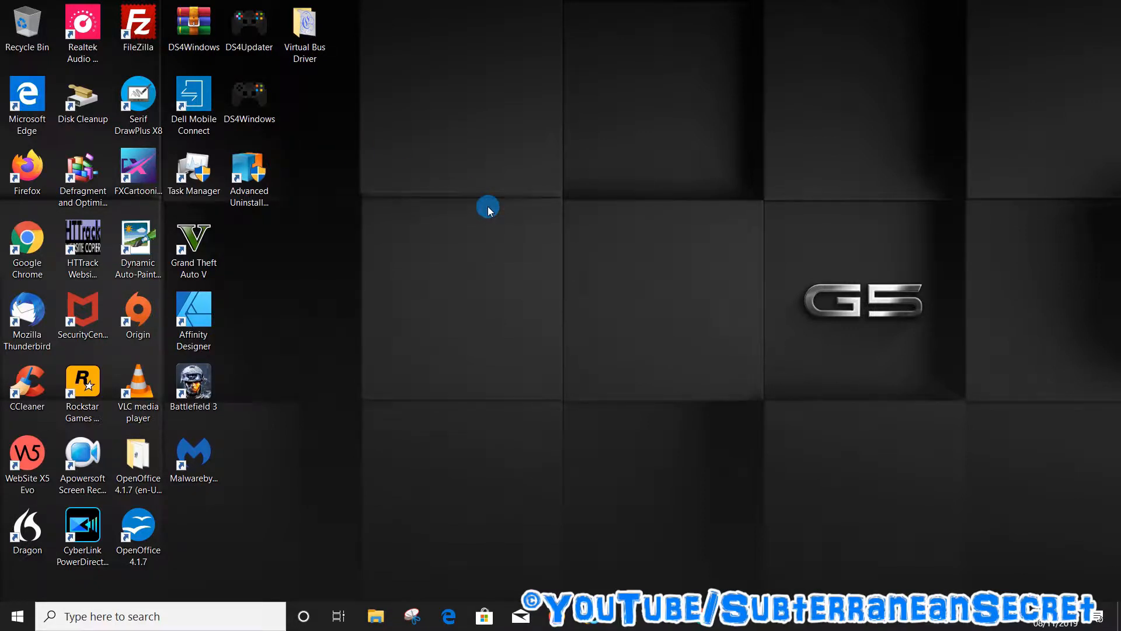
Reach Accounts > Sign-in options from the Start menu's Settings gear
click(138, 463)
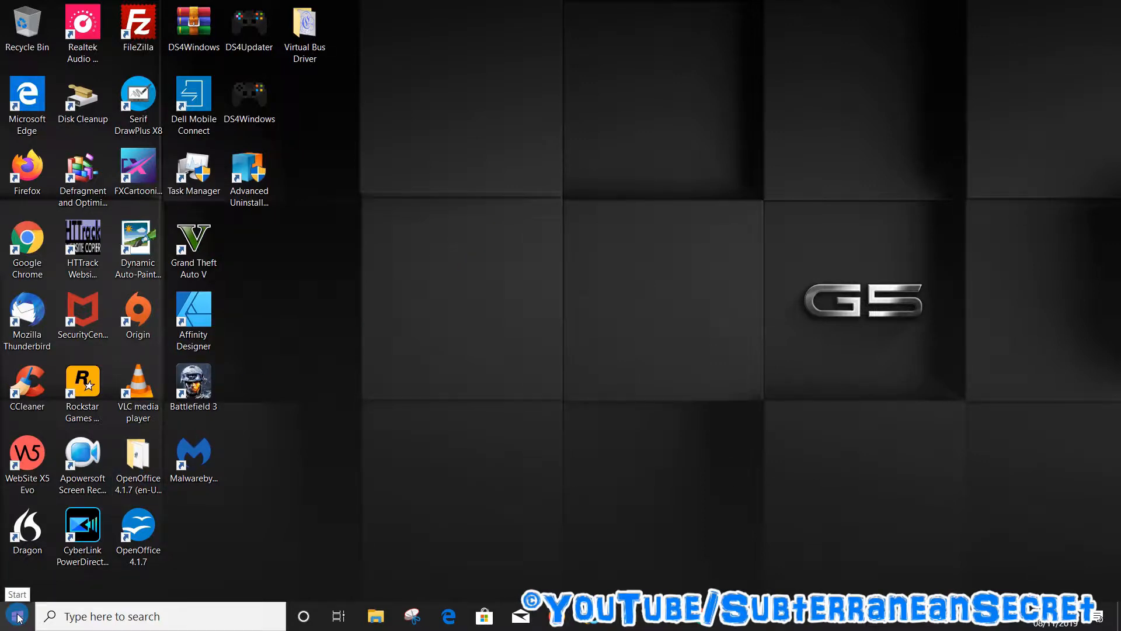
click(16, 612)
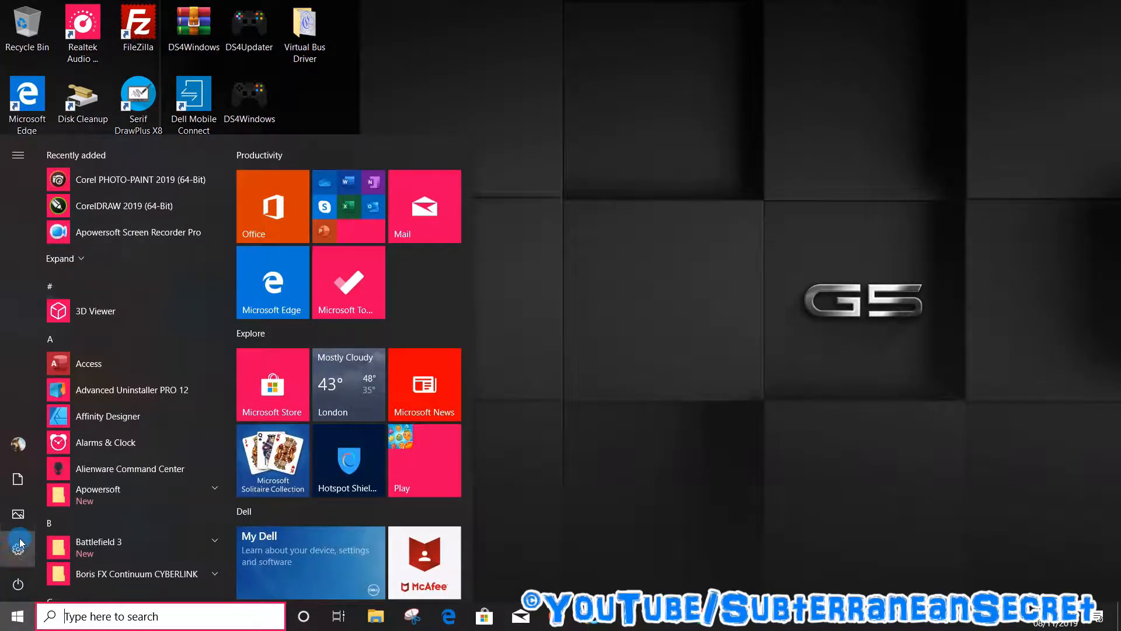
mouse_move(17, 550)
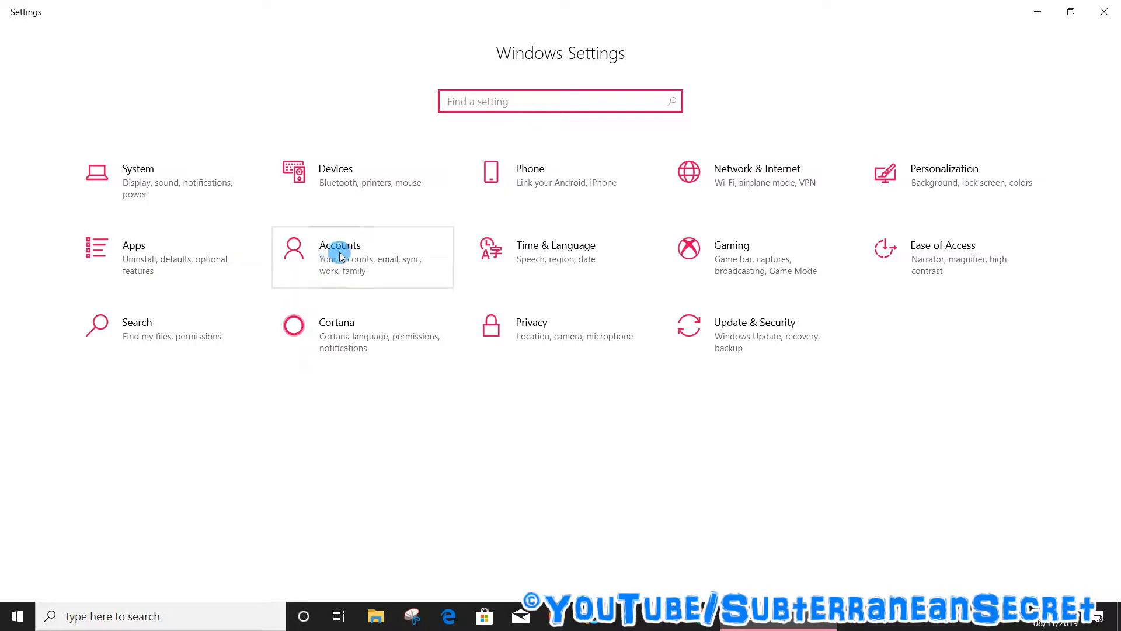
click(339, 254)
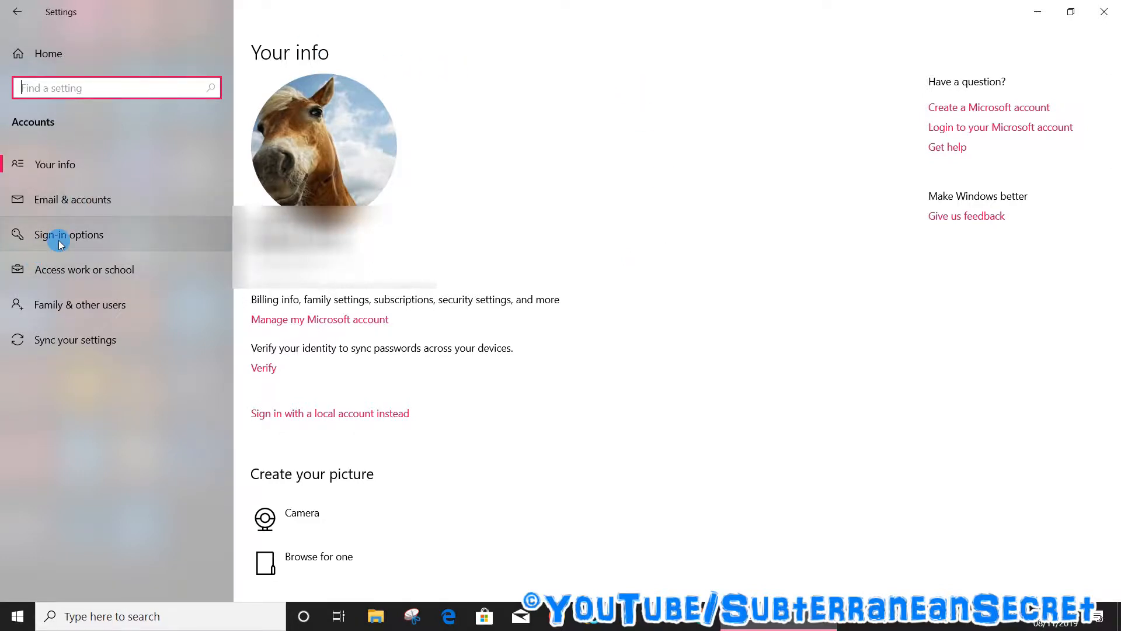
click(68, 234)
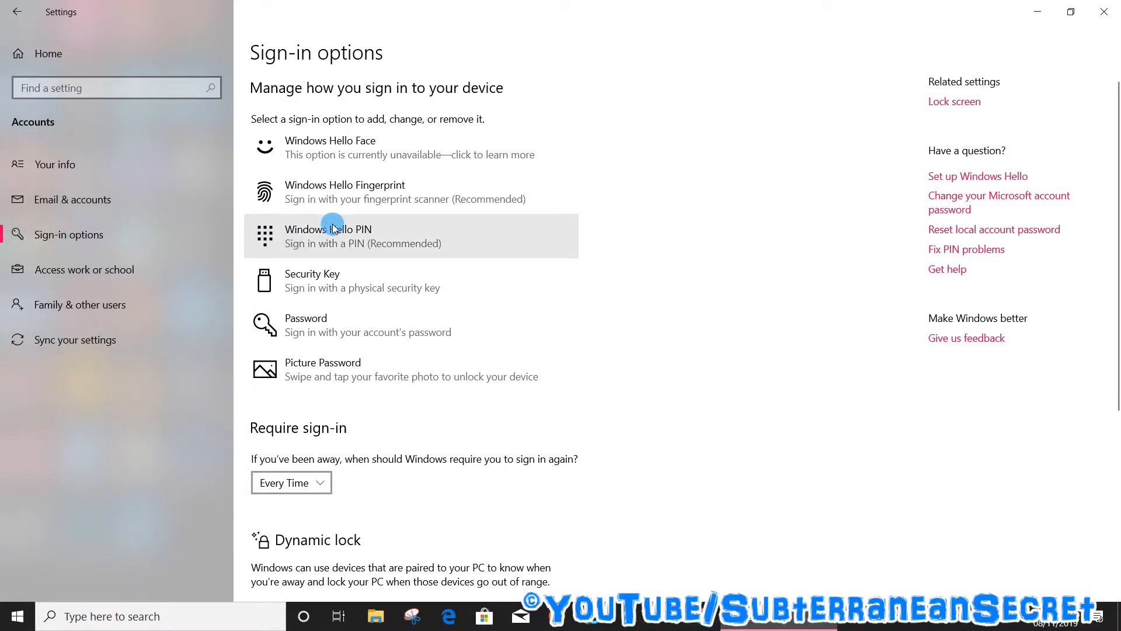
mouse_move(362, 197)
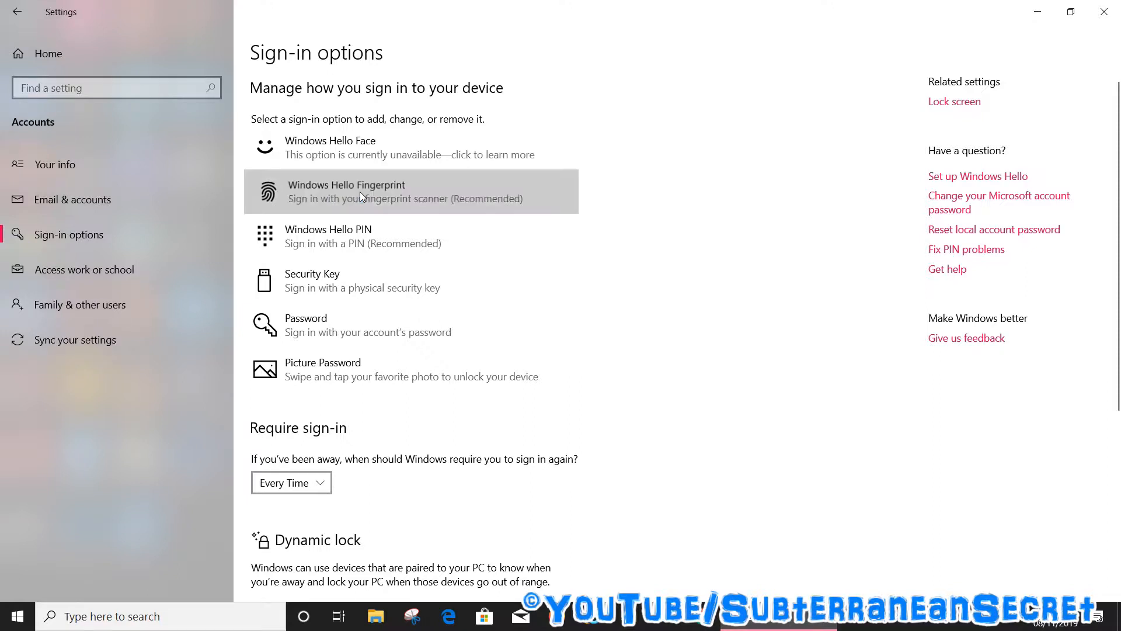
Expand Windows Hello Fingerprint to reveal its description and Set up button
click(361, 195)
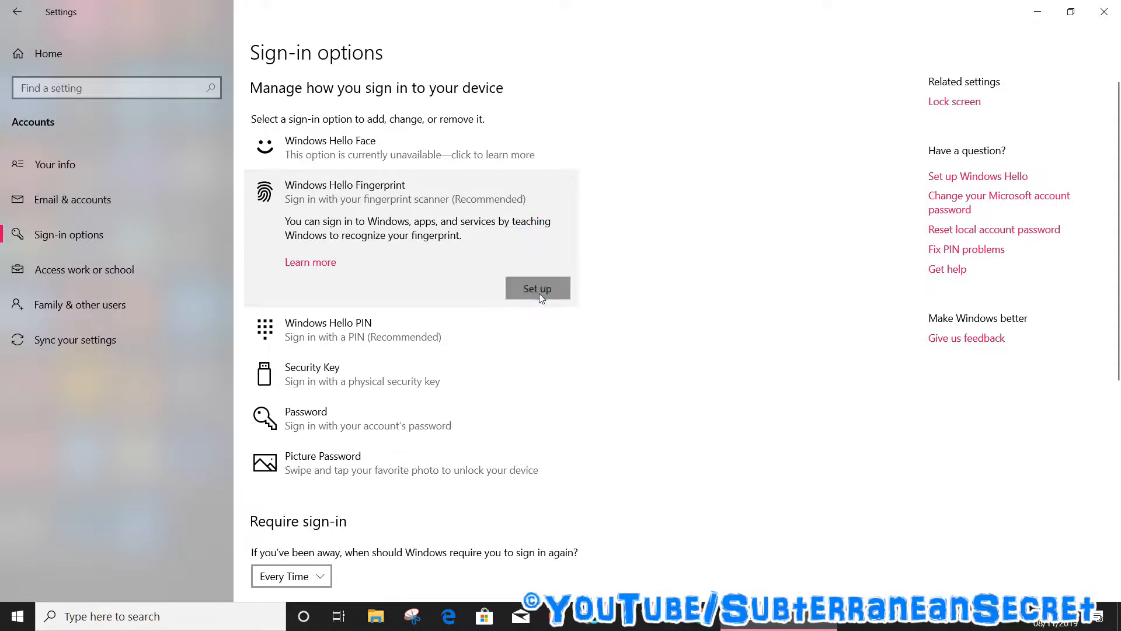
Start fingerprint enrollment via Set up and Get started, verifying identity with the PIN
click(537, 289)
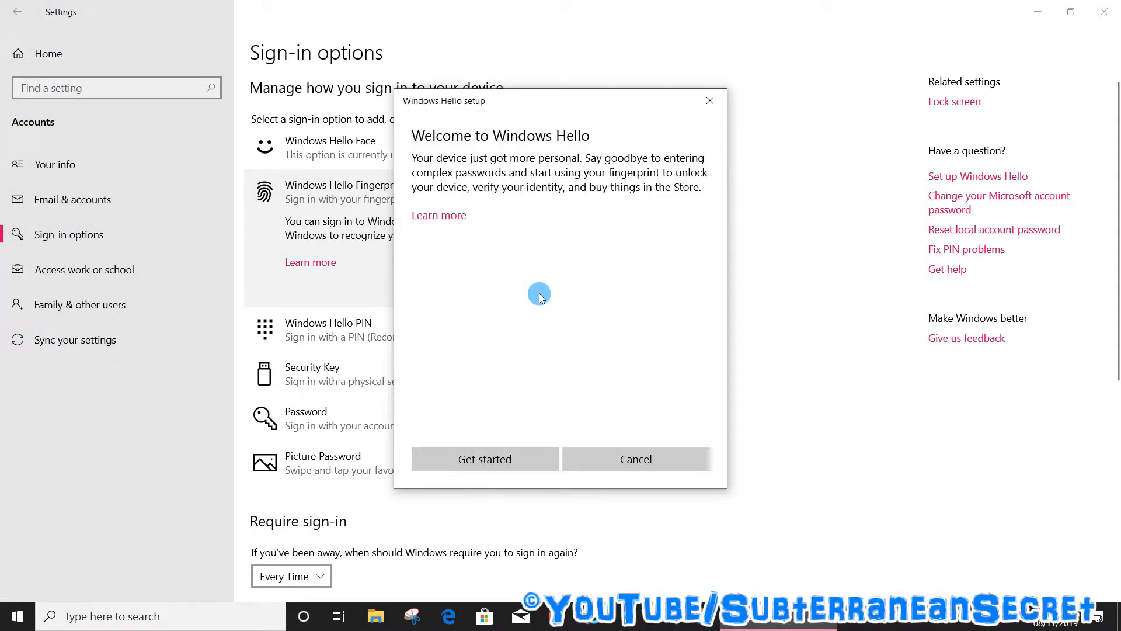
mouse_move(465, 362)
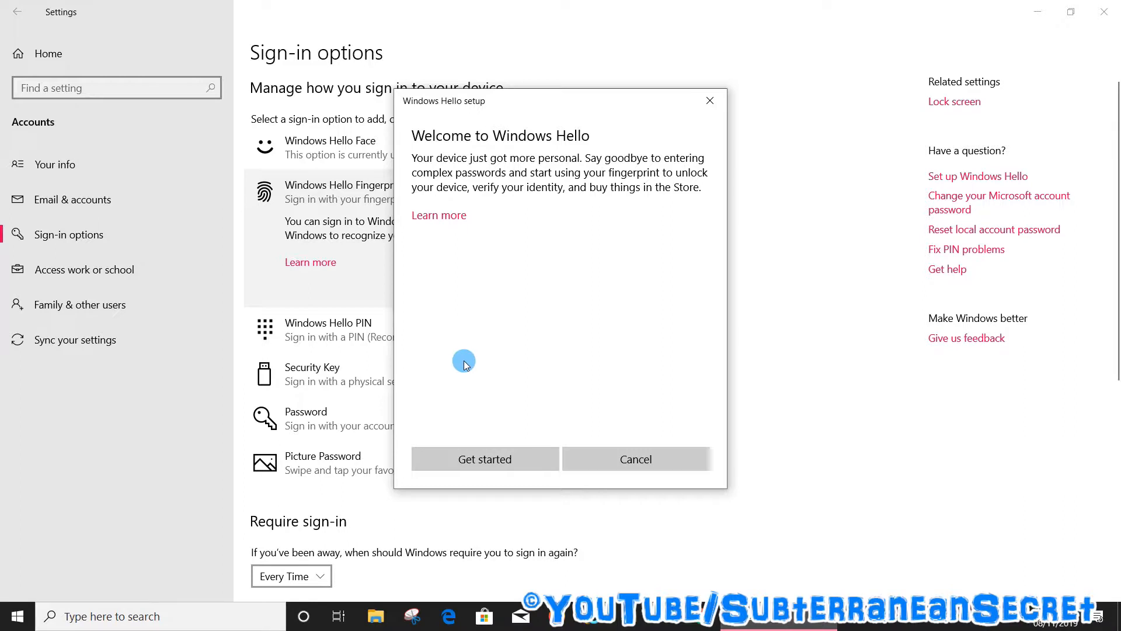
click(485, 458)
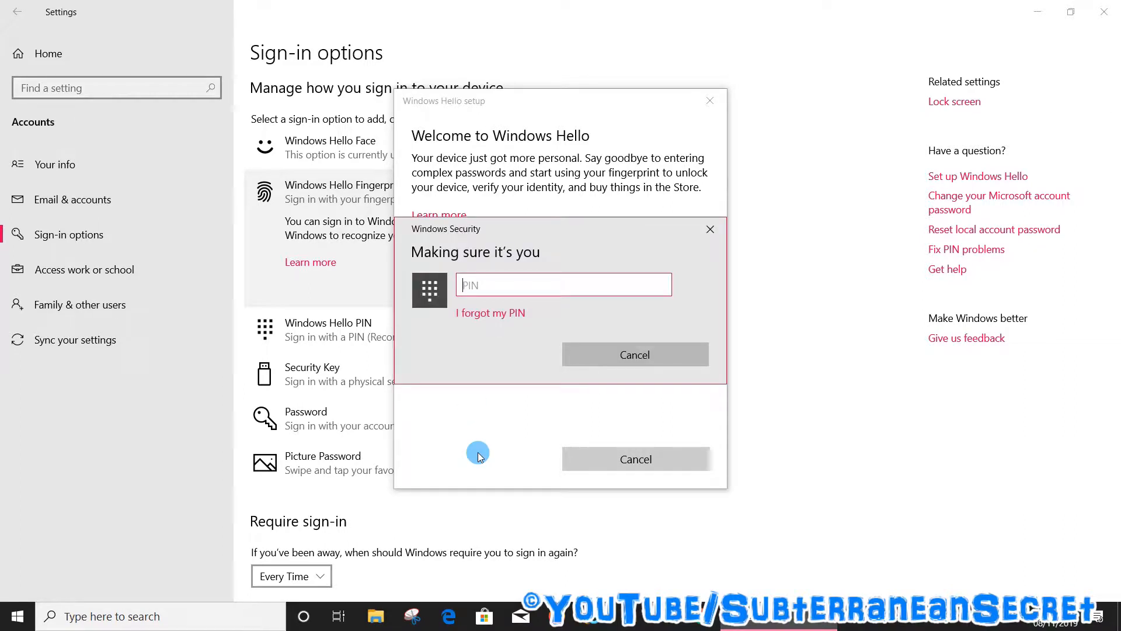
text(1)
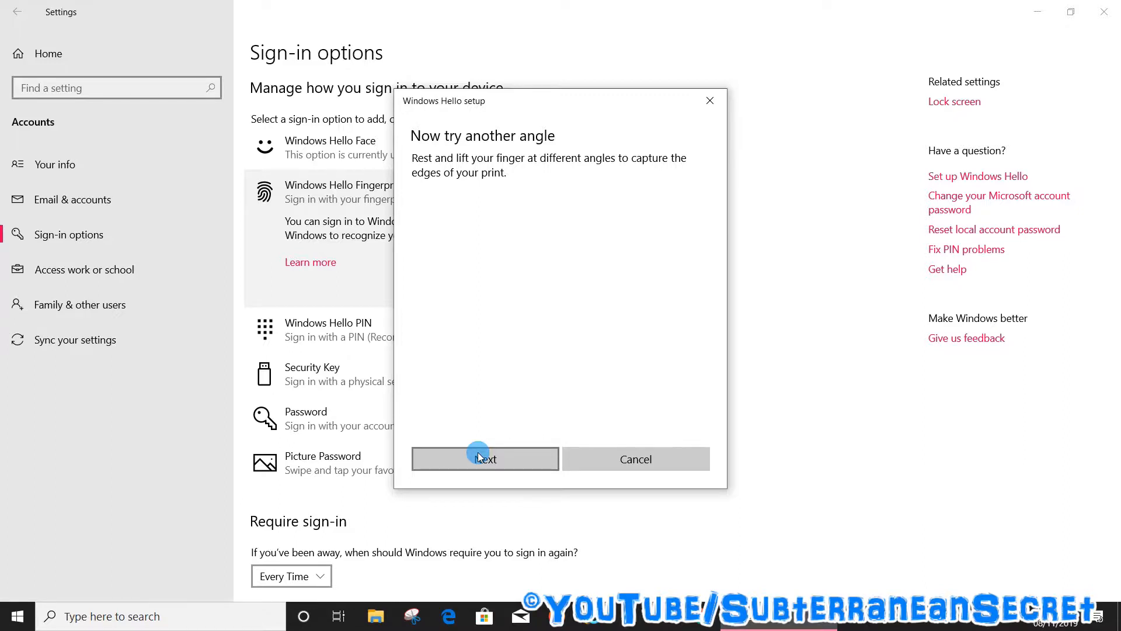
Capture the remaining angles until All set! and close the completed setup
click(486, 458)
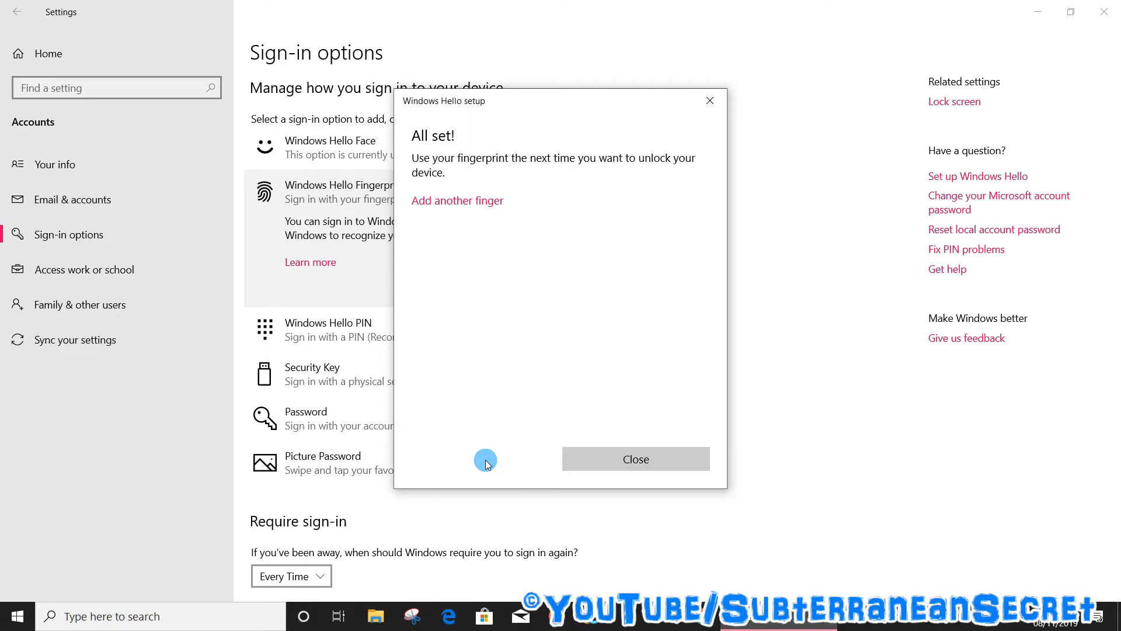
mouse_move(500, 442)
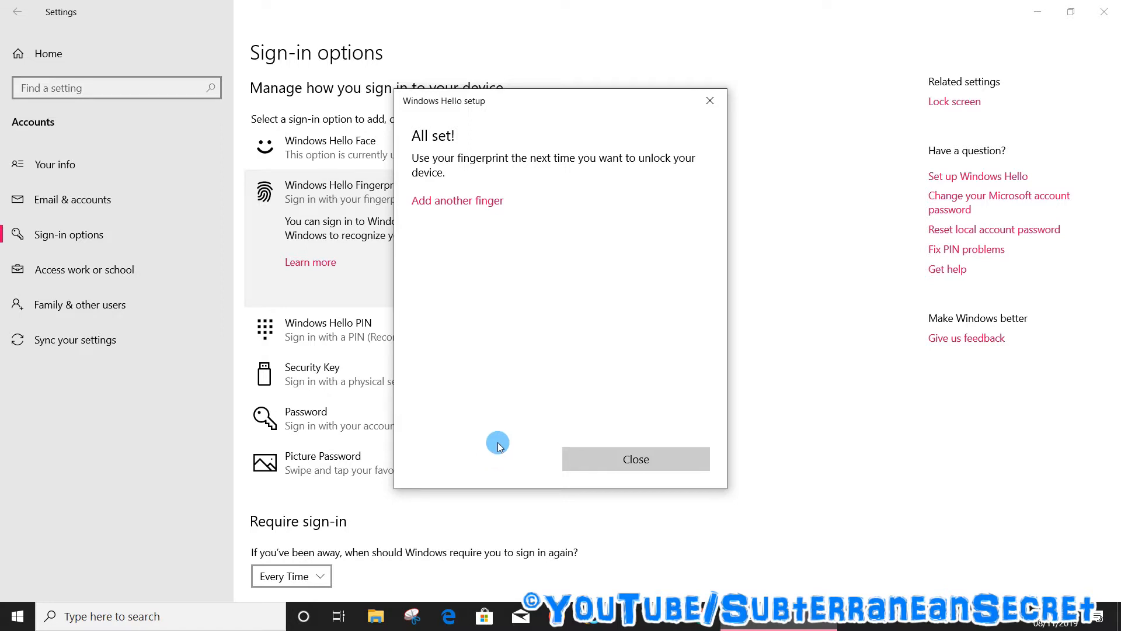
mouse_move(642, 461)
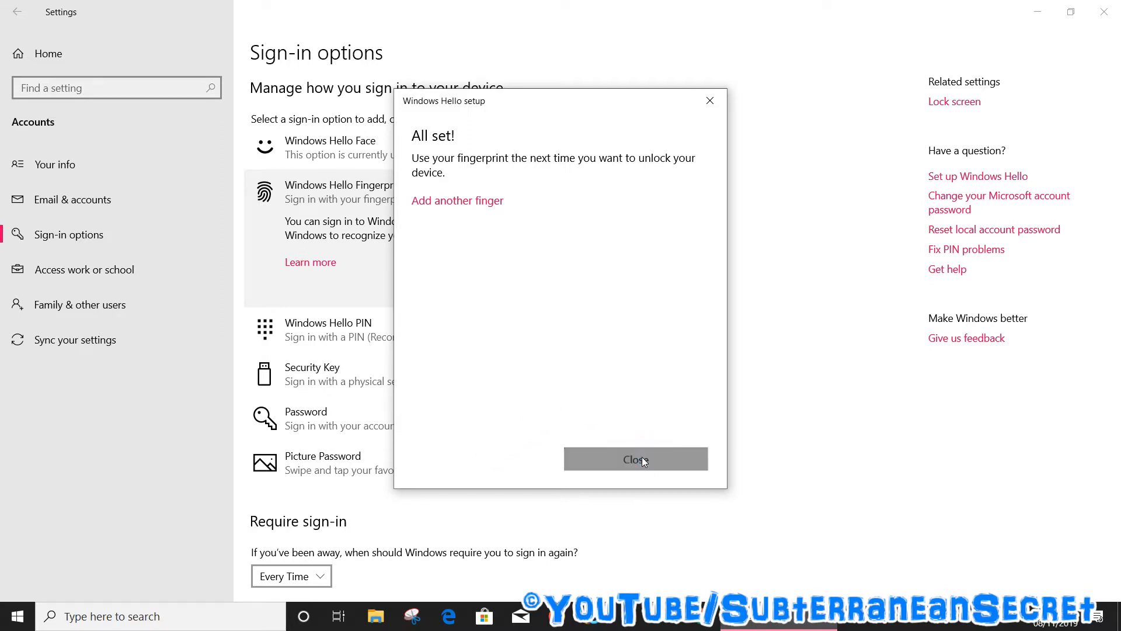
click(636, 458)
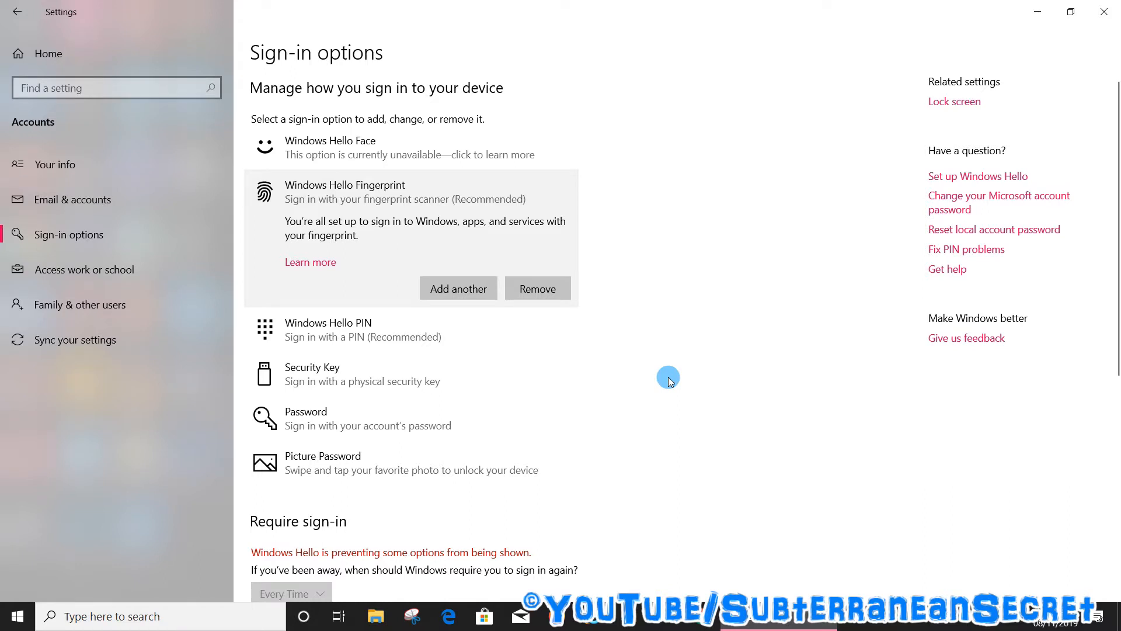